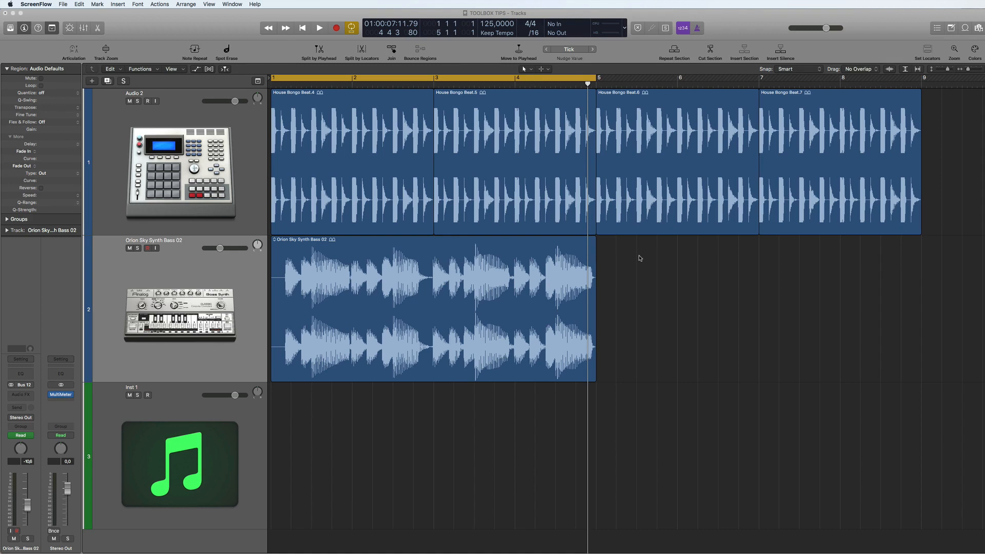
{"action": "mouse_move", "coordinate": [656, 286]}
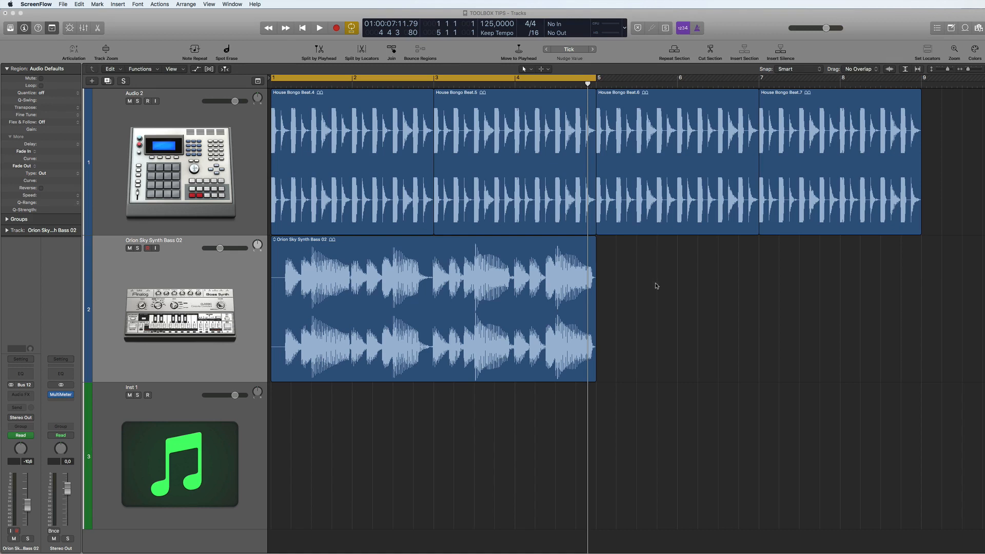
{"action": "mouse_move", "coordinate": [664, 277]}
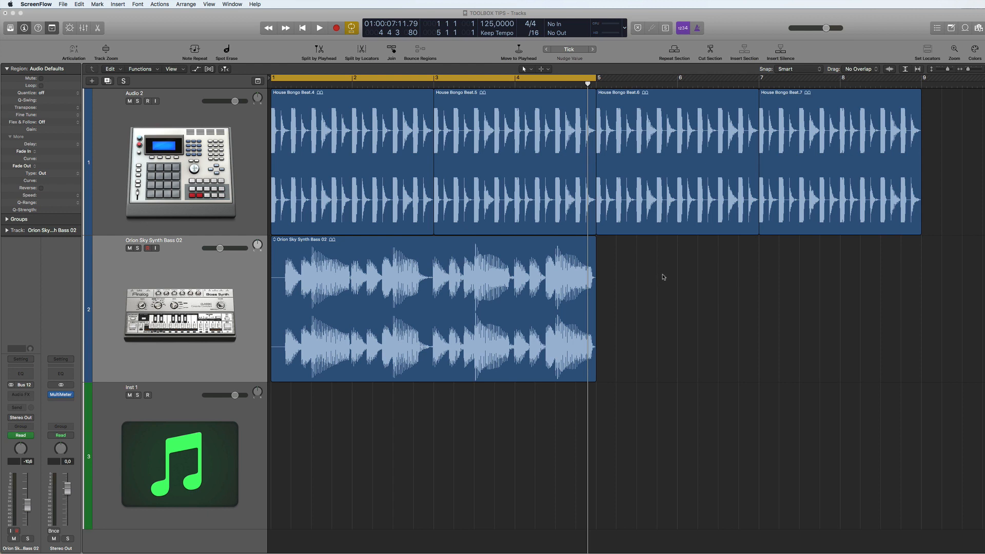
{"action": "mouse_move", "coordinate": [675, 359]}
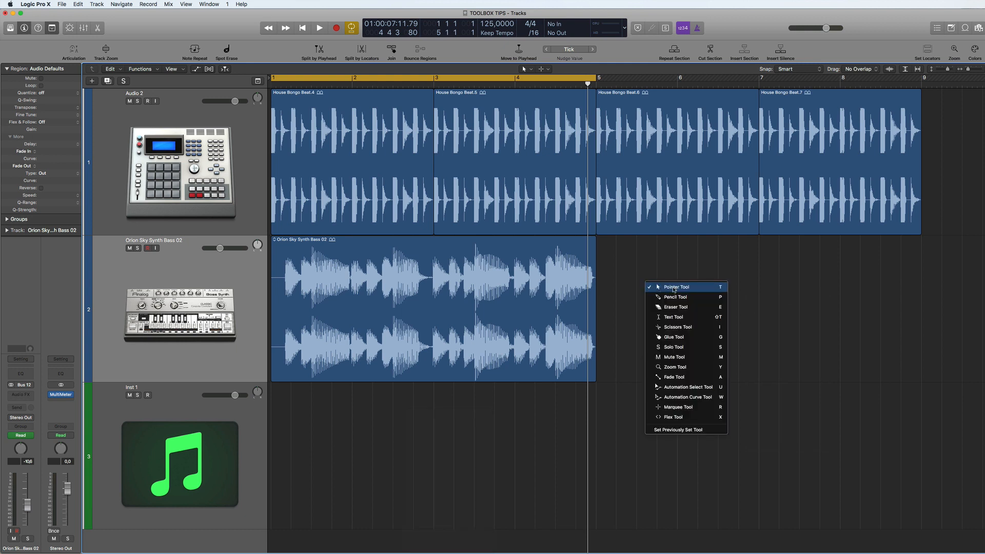
Step: Move the bass region later in the arrangement with the Pointer tool
{"action": "left_click", "coordinate": [675, 287]}
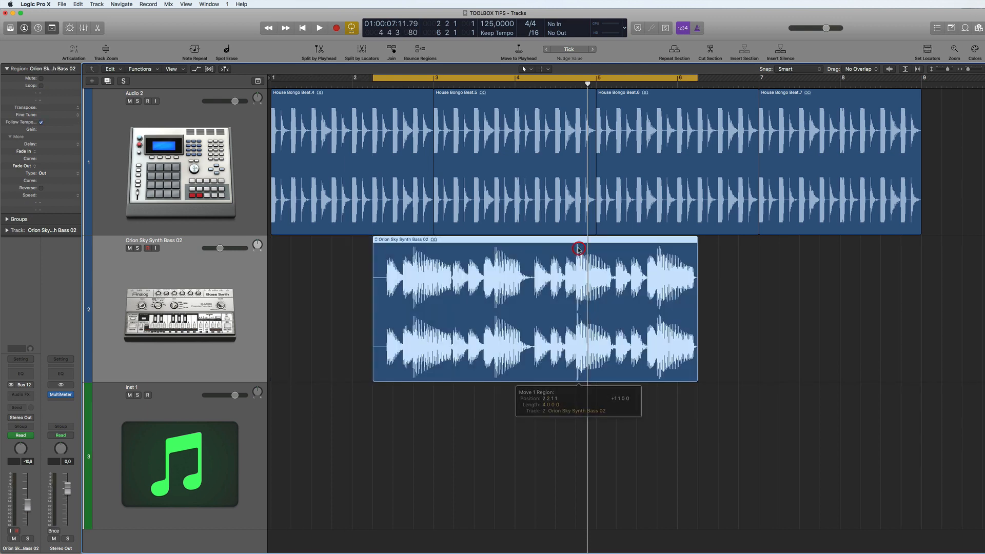
{"action": "left_click_drag", "start_coordinate": [577, 250], "coordinate": [494, 240]}
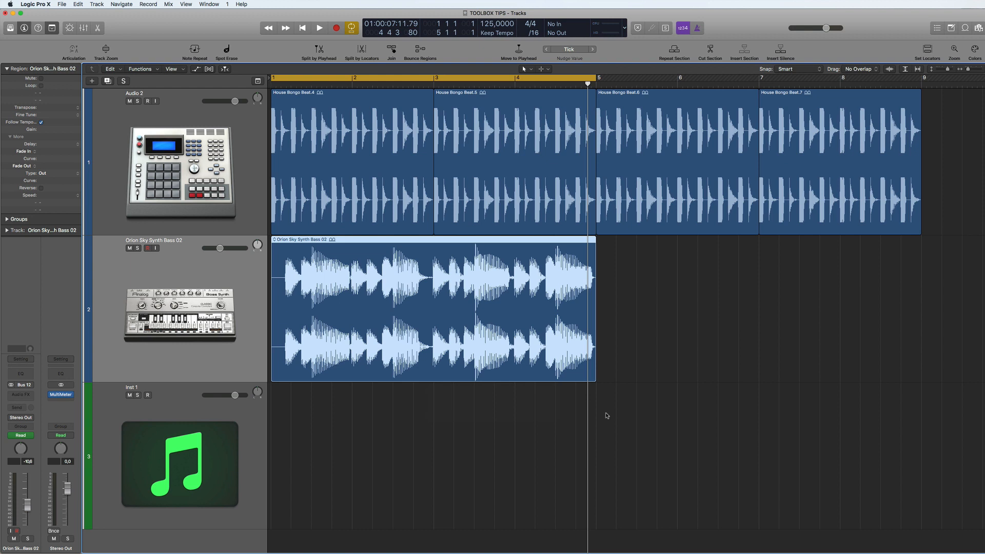
{"action": "mouse_move", "coordinate": [592, 380]}
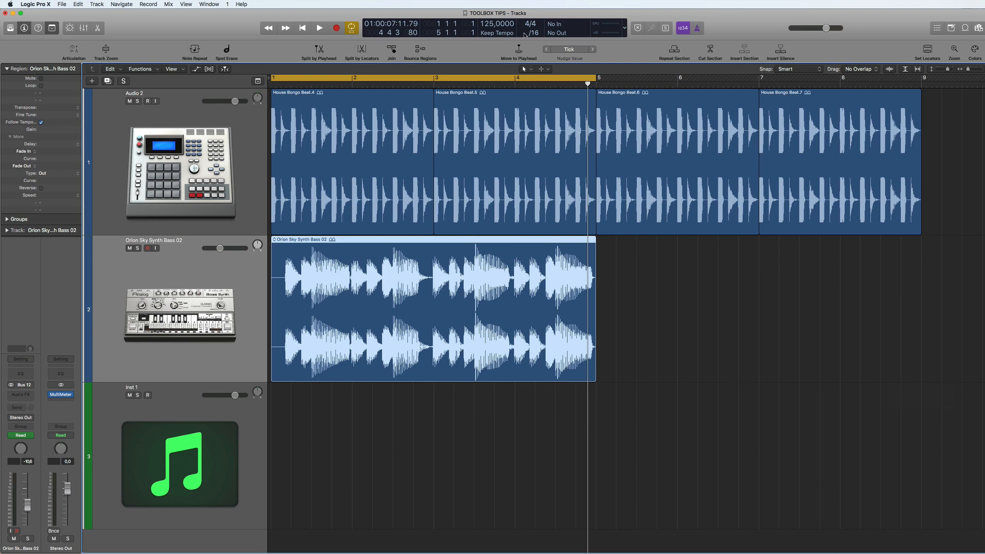
{"action": "left_click", "coordinate": [509, 35]}
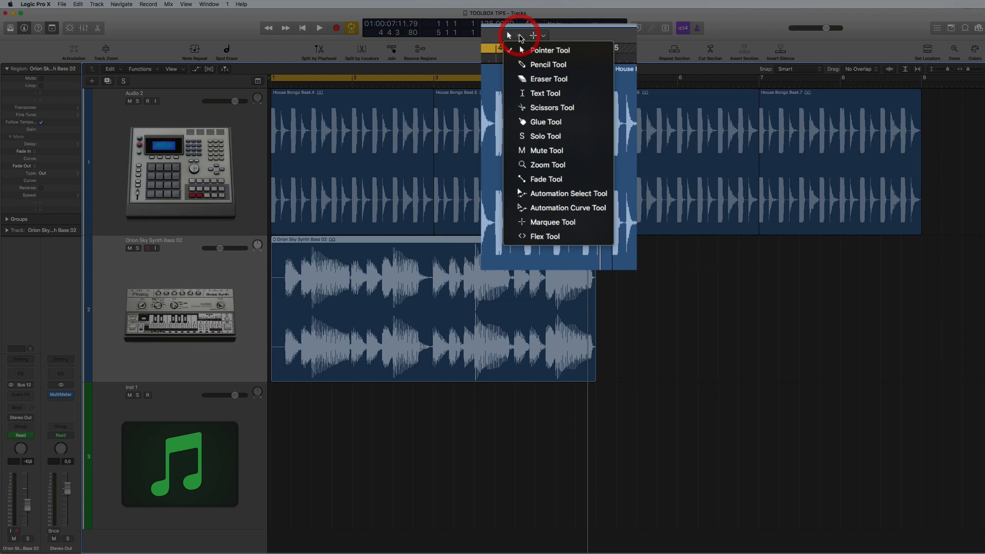
{"action": "mouse_move", "coordinate": [531, 65]}
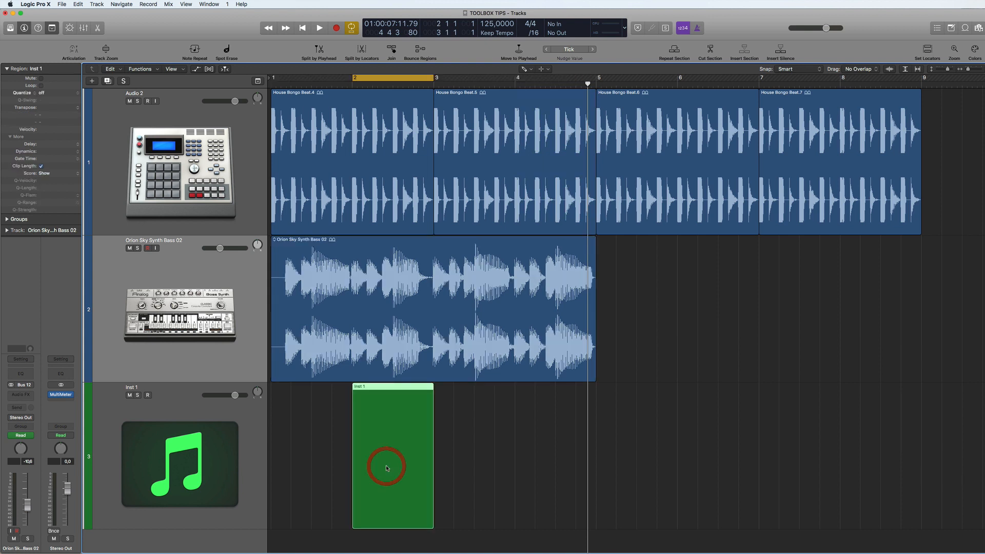
Step: Pencil MIDI regions onto Inst 1 across bars 1–4 and draw two notes in the third region
{"action": "left_click_drag", "start_coordinate": [386, 467], "coordinate": [340, 429]}
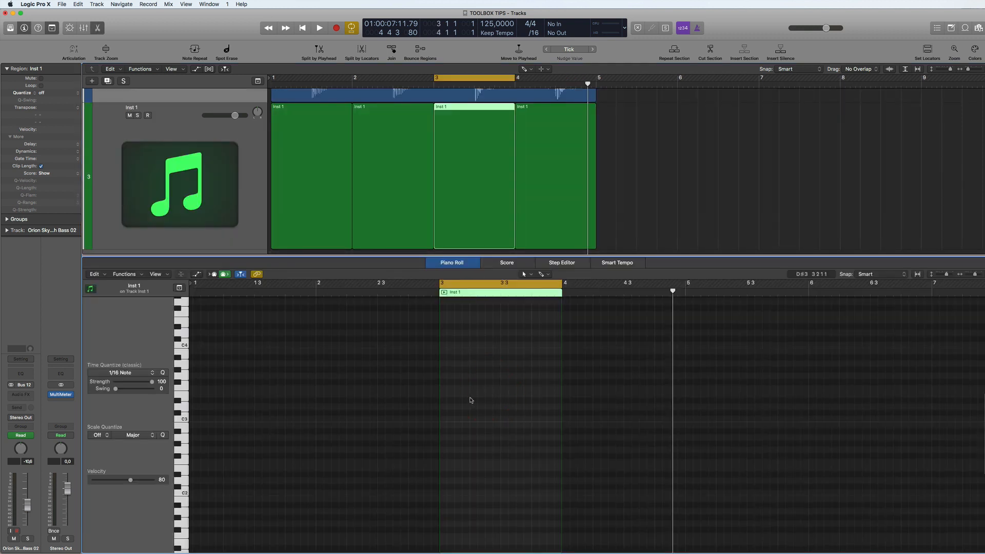
{"action": "left_click", "coordinate": [527, 274]}
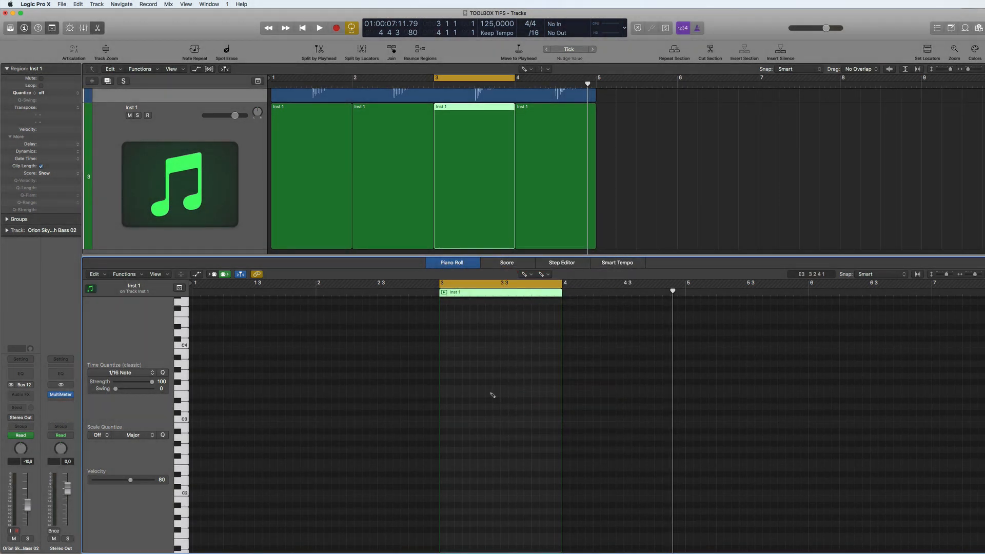
{"action": "left_click", "coordinate": [492, 394]}
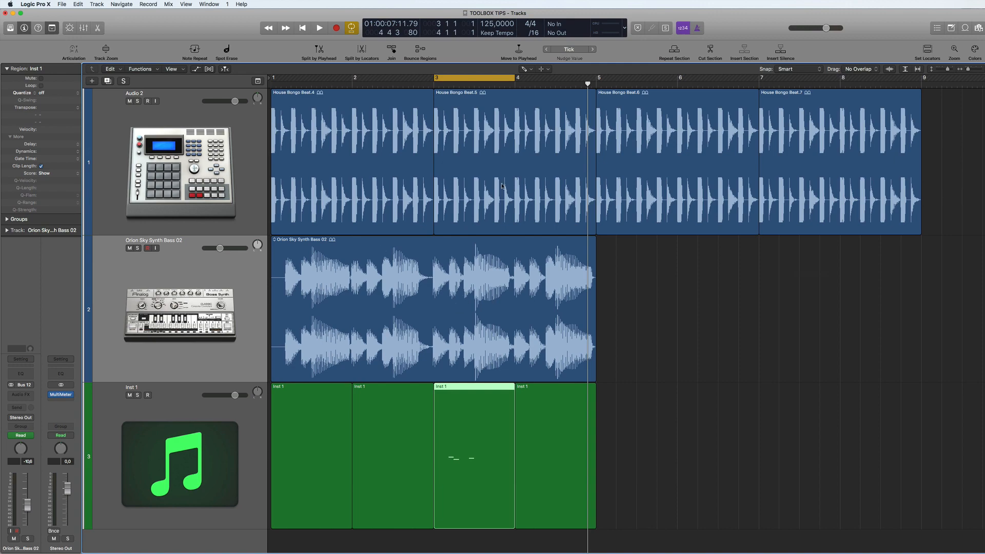
Step: Erase House Bongo Beat.6 and edit House Bongo Beat.7's name with the Text tool
{"action": "left_click", "coordinate": [519, 71]}
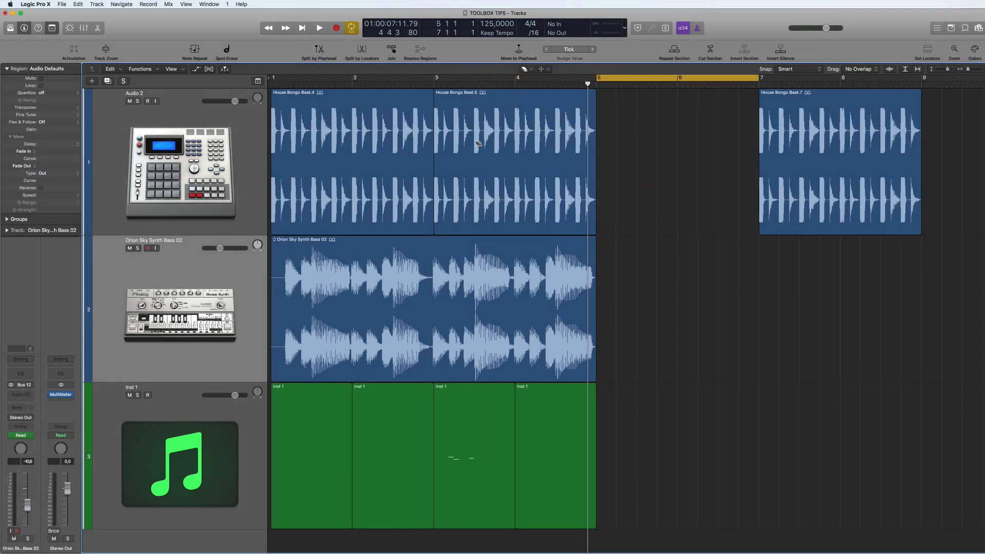
{"action": "left_click", "coordinate": [517, 45]}
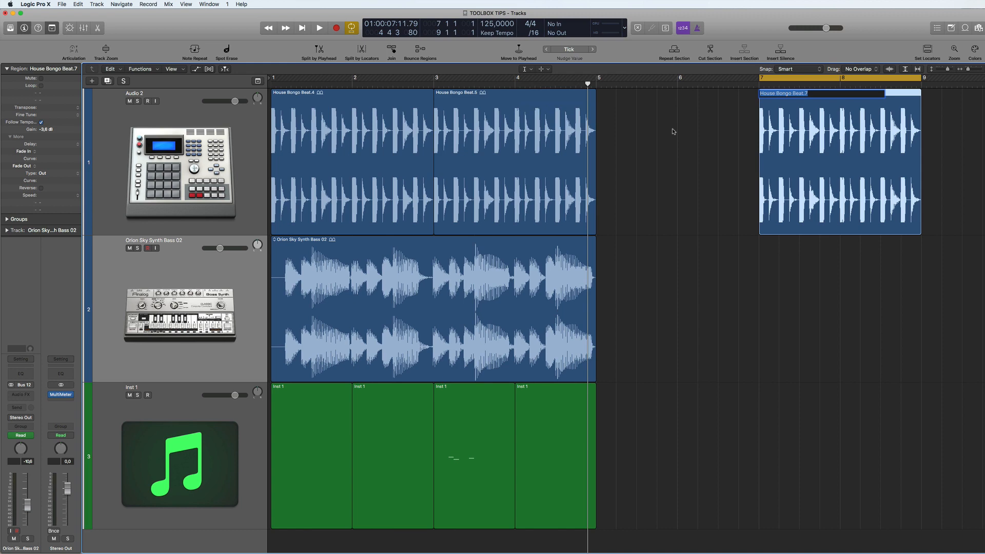
{"action": "left_click", "coordinate": [524, 35]}
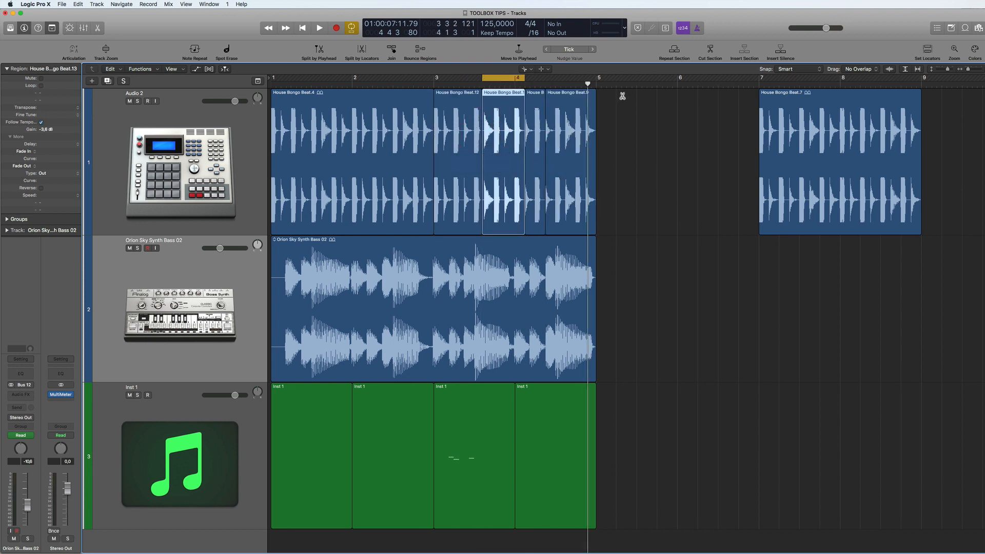
{"action": "key", "text": "cmd+z"}
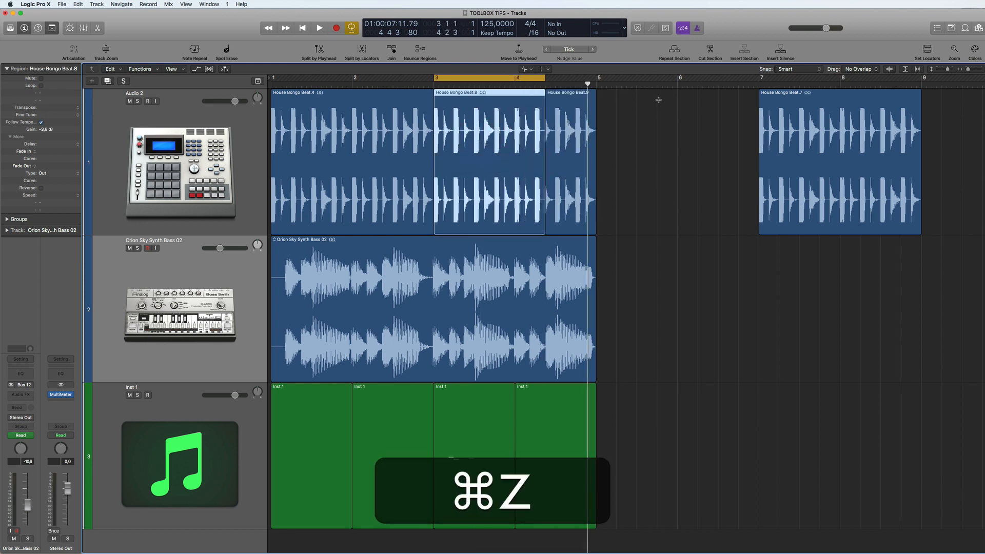
{"action": "key", "text": "cmd+z"}
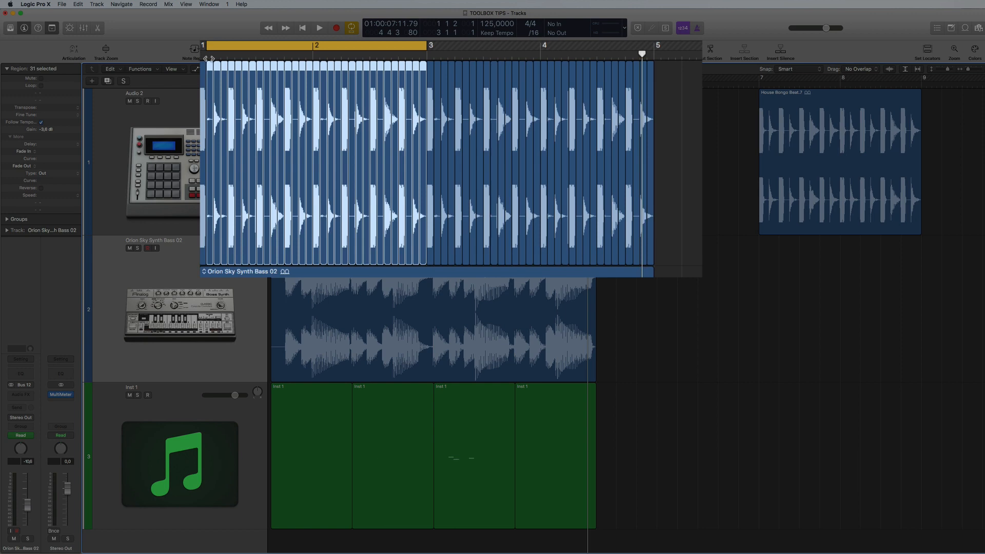
{"action": "key", "text": "cmd+z"}
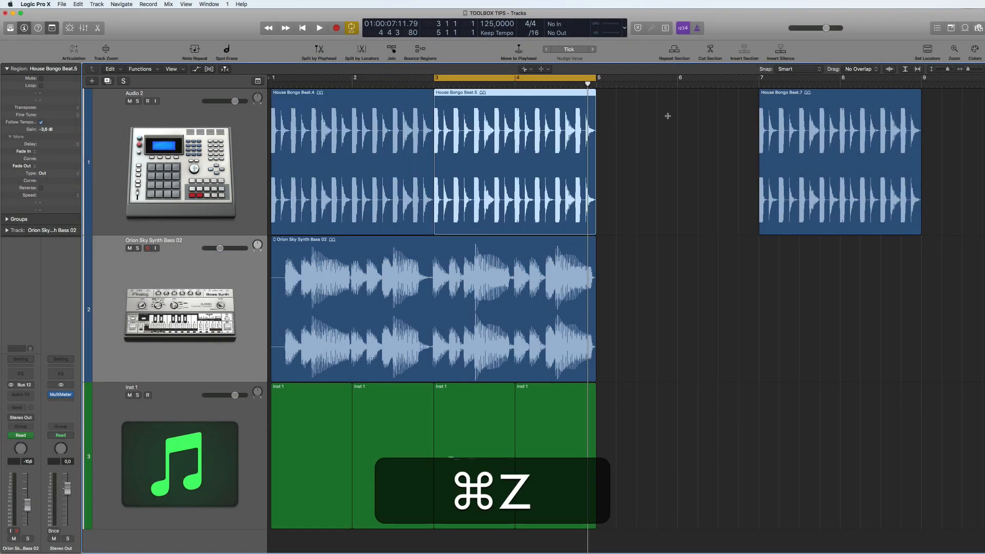
{"action": "key", "text": "cmd+z"}
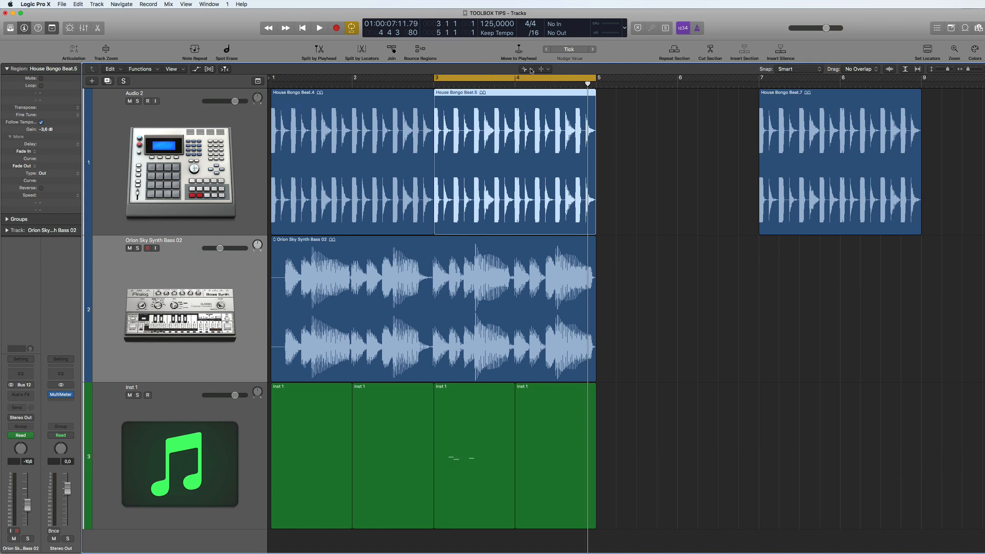
{"action": "left_click", "coordinate": [209, 82]}
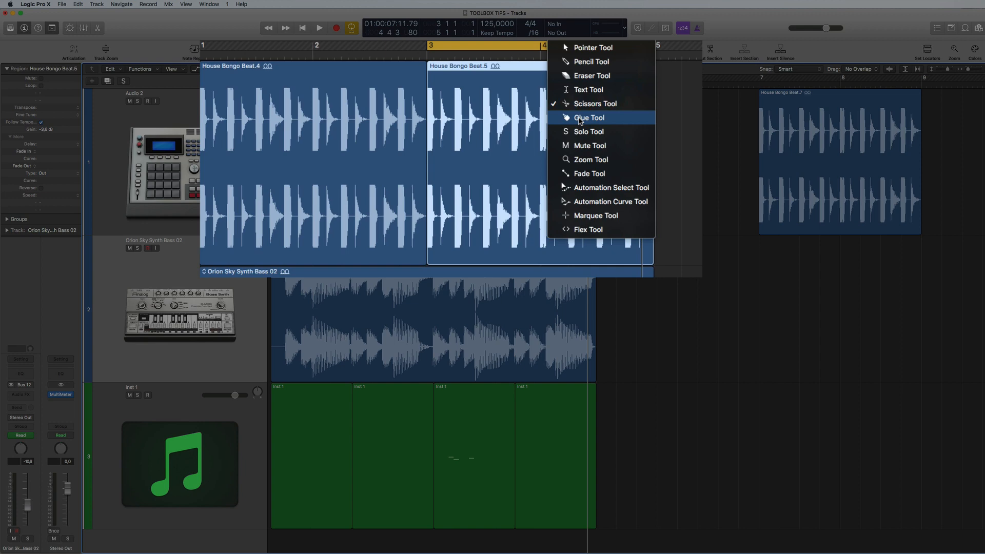
{"action": "left_click", "coordinate": [595, 117]}
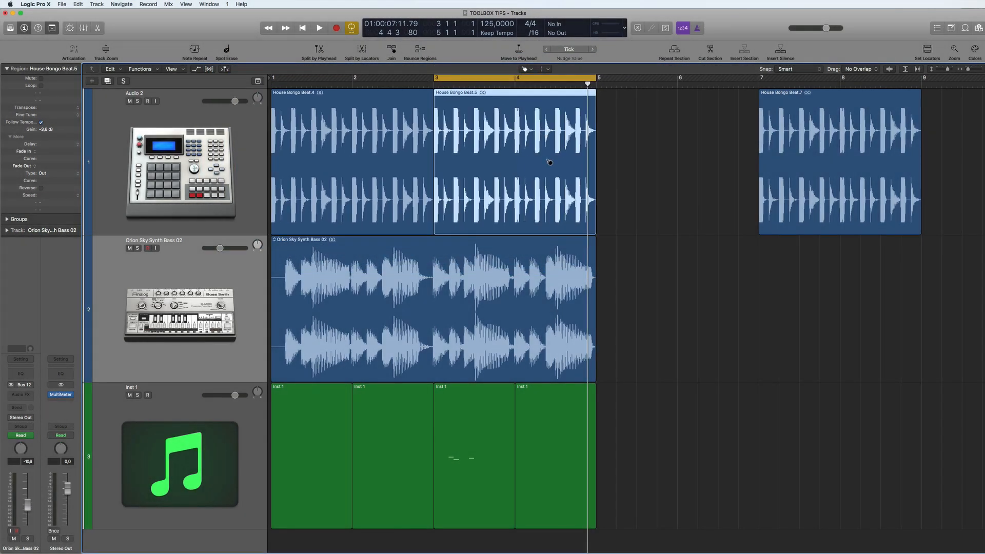
{"action": "mouse_move", "coordinate": [535, 125]}
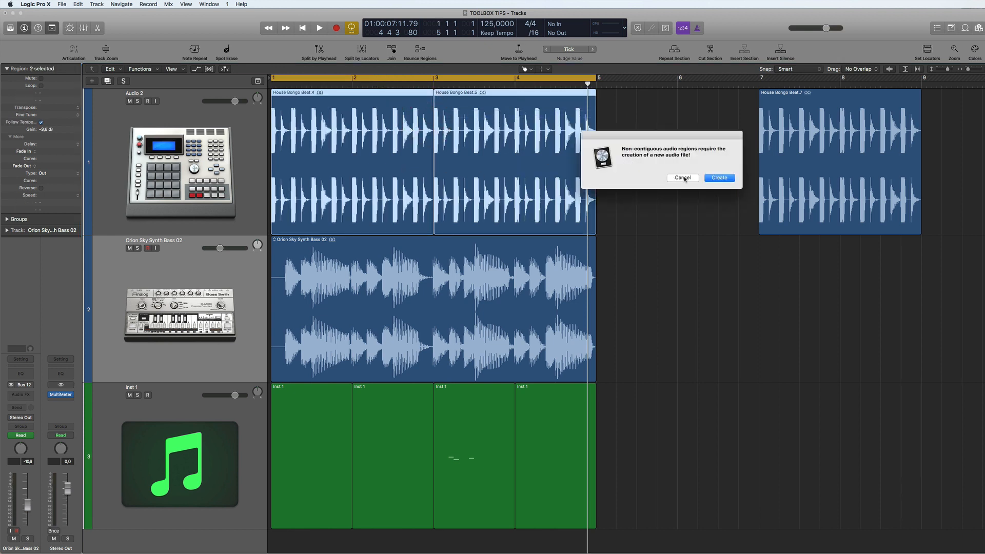
{"action": "left_click", "coordinate": [683, 177]}
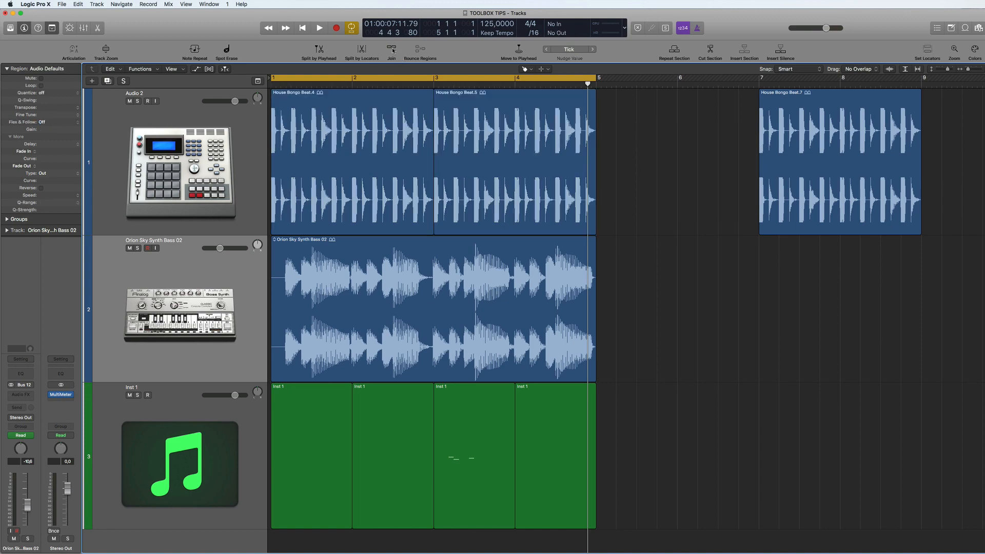
{"action": "left_click", "coordinate": [528, 68]}
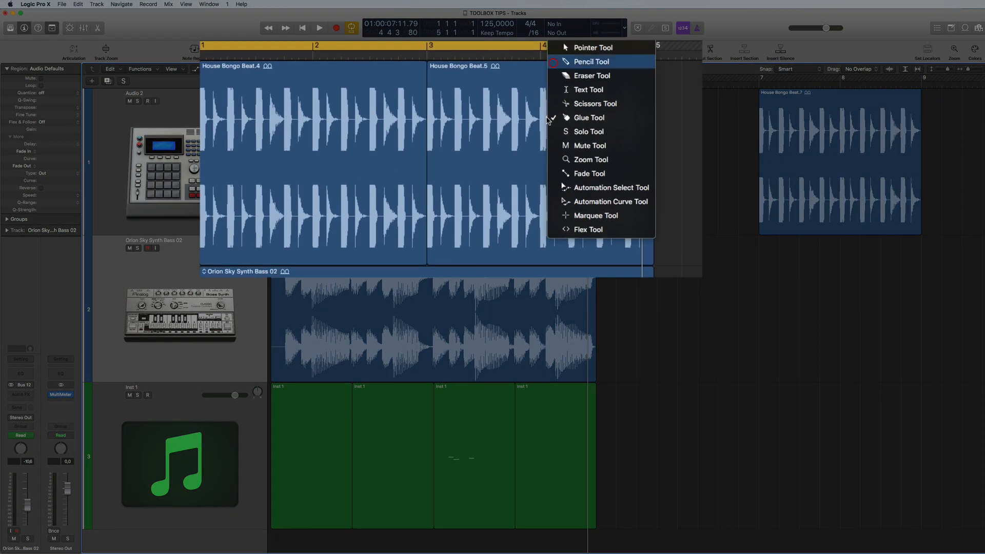
{"action": "left_click", "coordinate": [592, 47]}
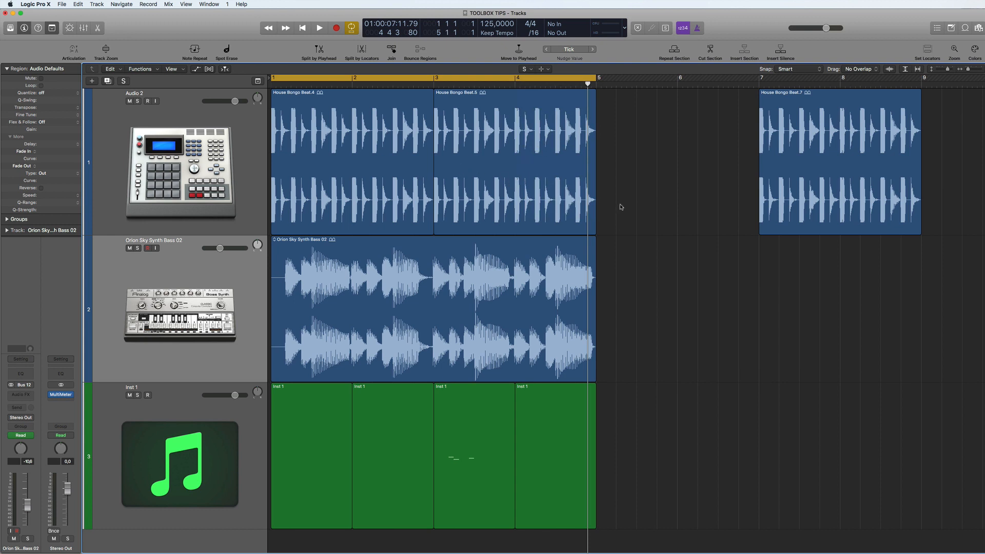
{"action": "left_click", "coordinate": [316, 27]}
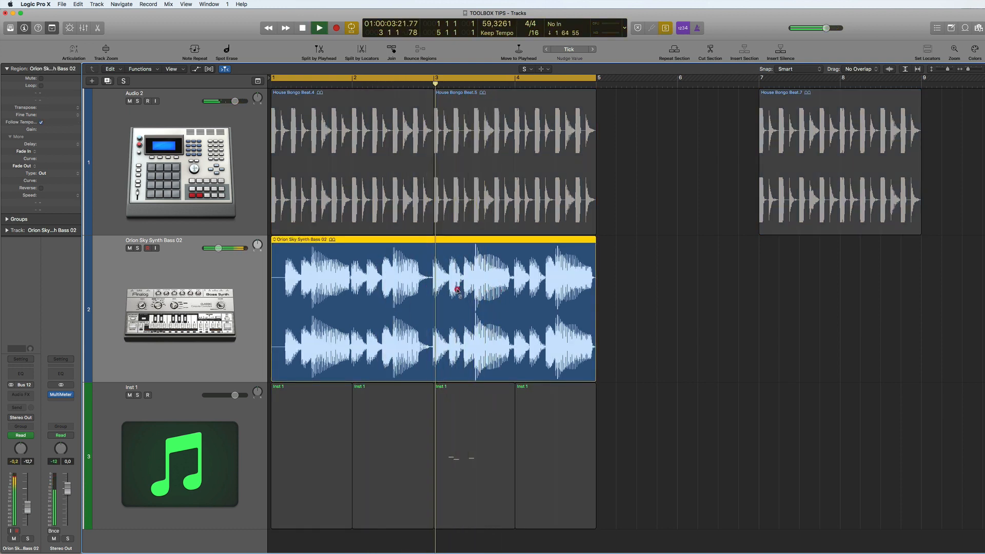
{"action": "left_click", "coordinate": [546, 193]}
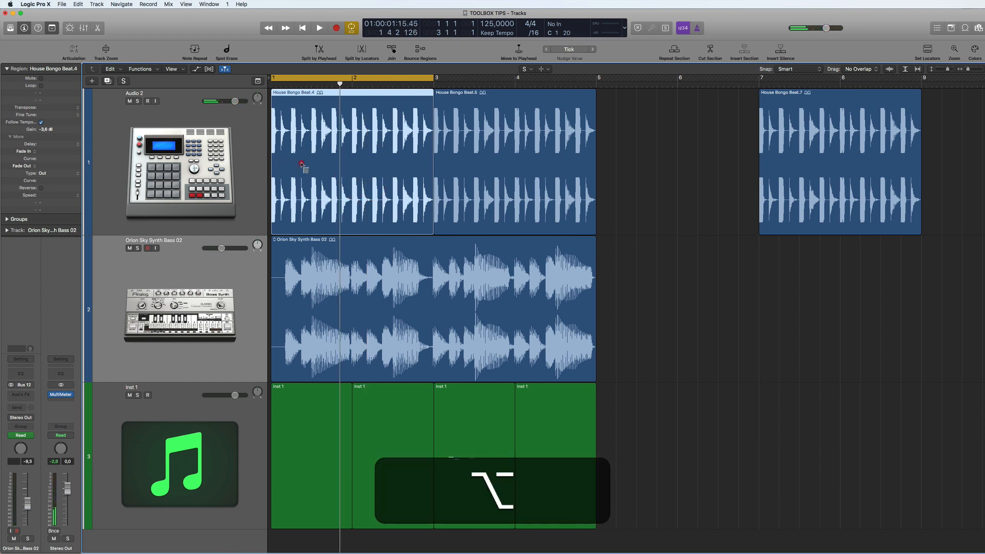
{"action": "left_click", "coordinate": [319, 28]}
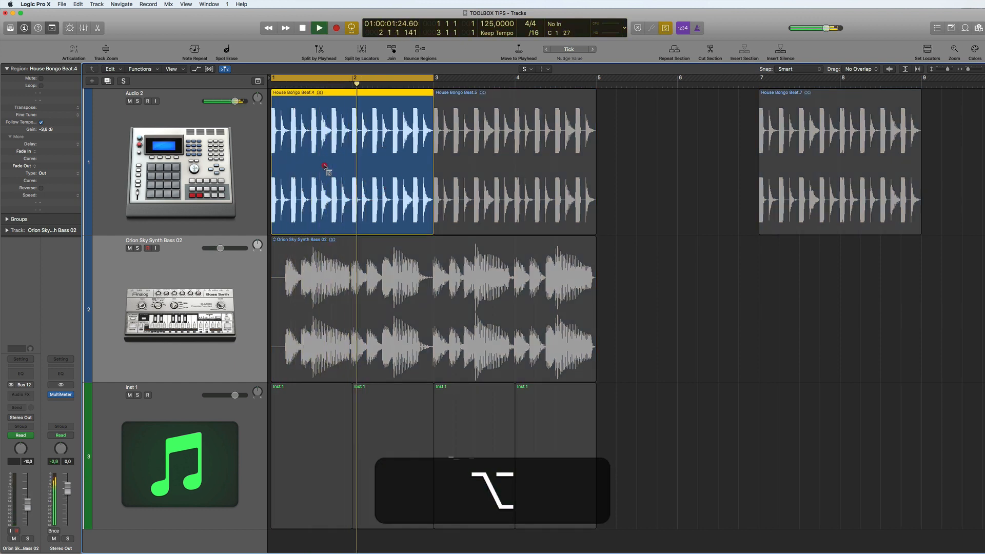
{"action": "left_click", "coordinate": [406, 266]}
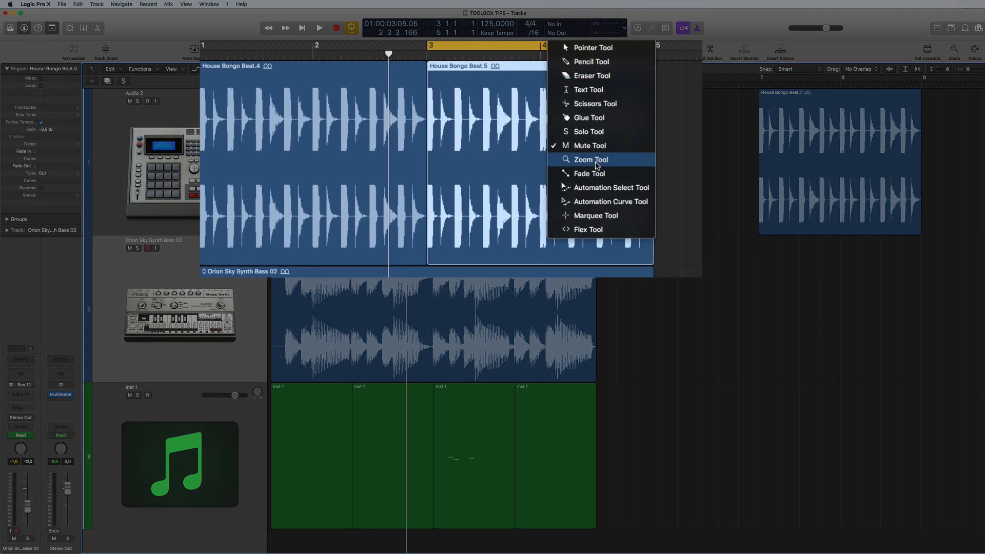
Step: Choose the Fade tool and draw a fade-out over the end of the Orion Sky Synth Bass 02 region
{"action": "left_click", "coordinate": [591, 159]}
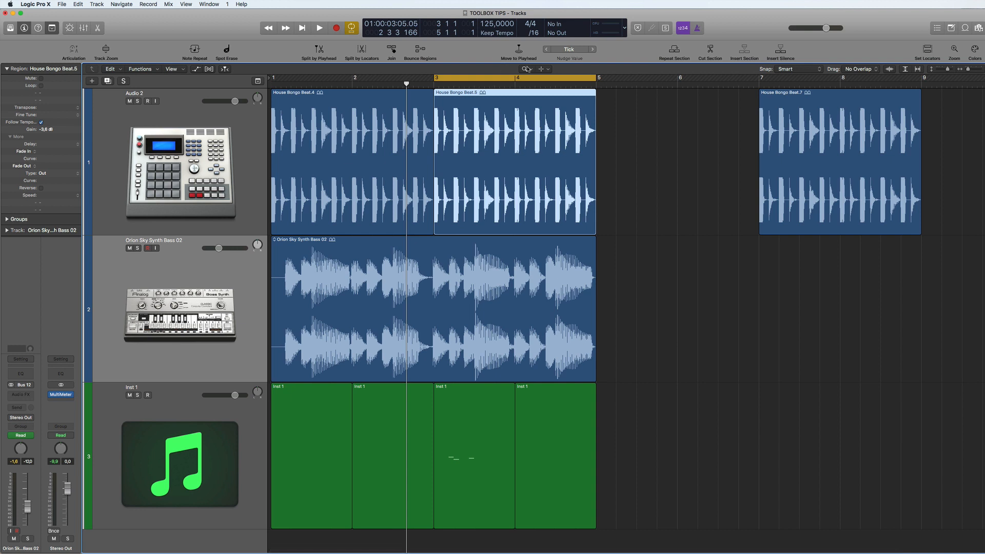
{"action": "left_click", "coordinate": [529, 69]}
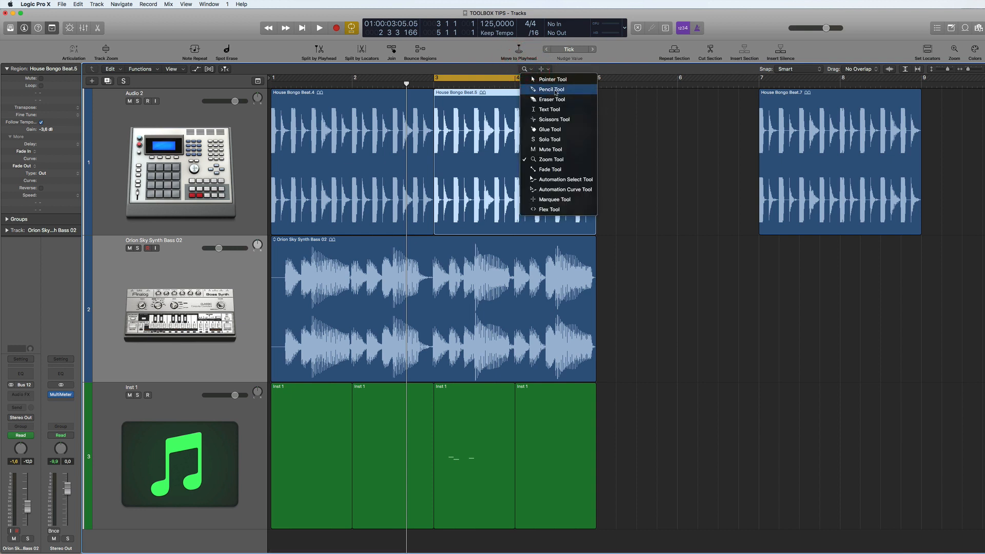
{"action": "mouse_move", "coordinate": [550, 169]}
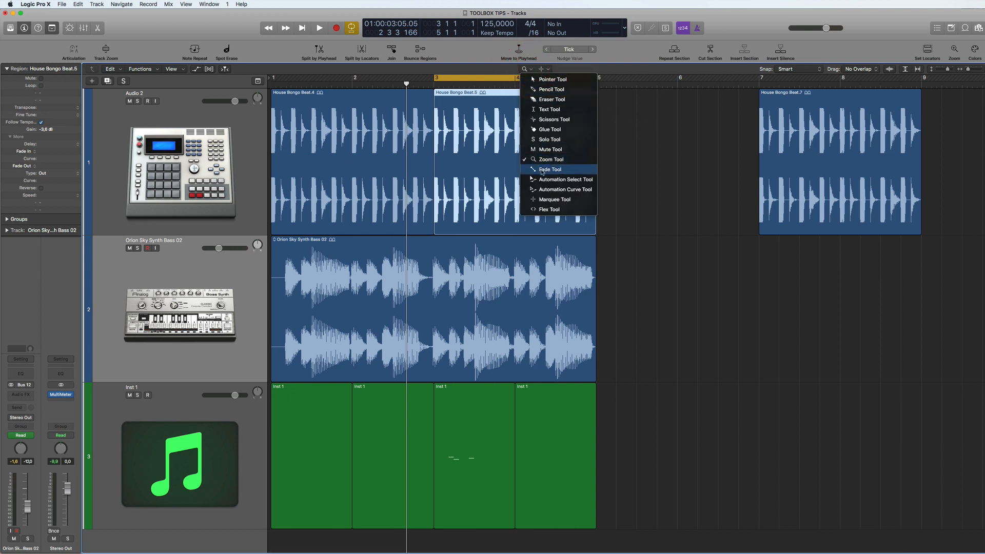
{"action": "mouse_move", "coordinate": [586, 111]}
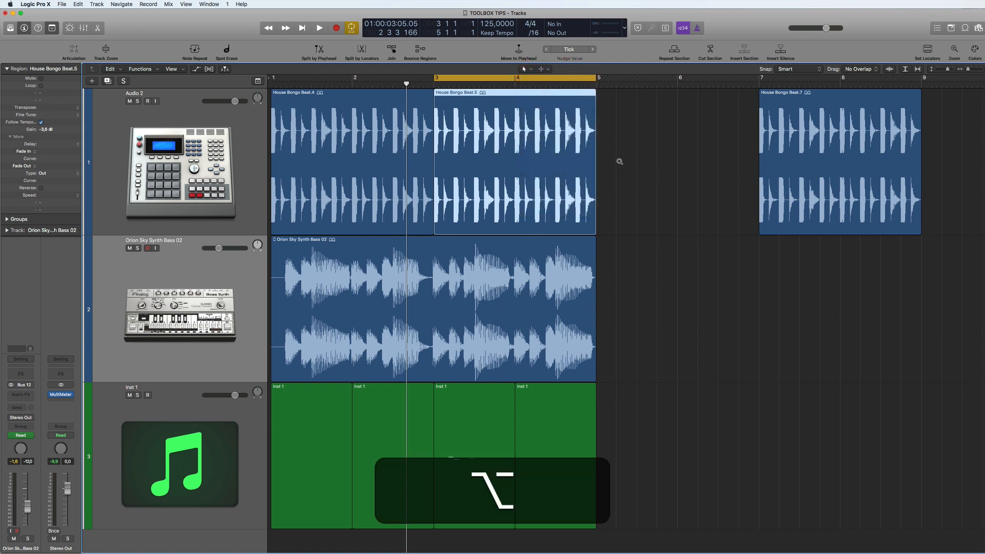
{"action": "left_click_drag", "start_coordinate": [604, 151], "coordinate": [689, 257]}
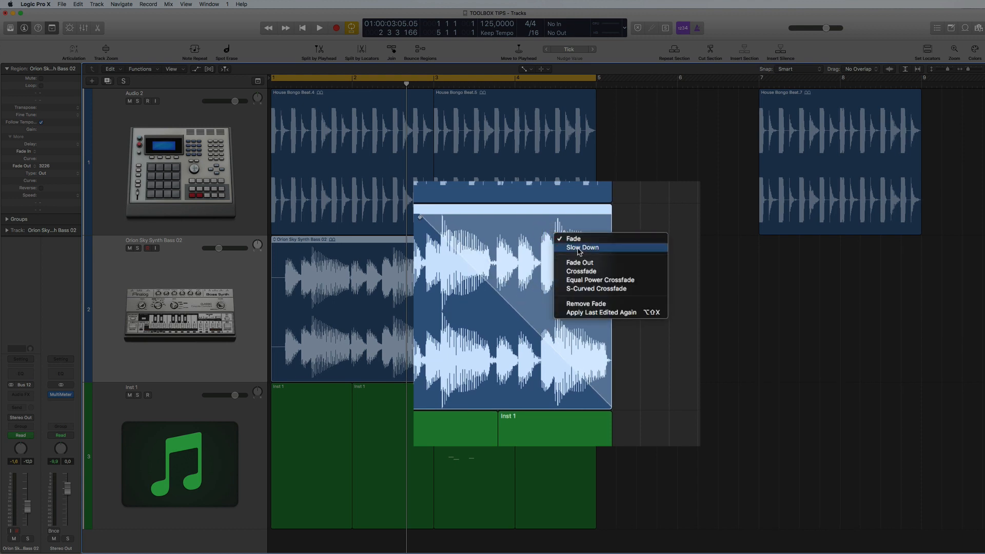
{"action": "mouse_move", "coordinate": [572, 247]}
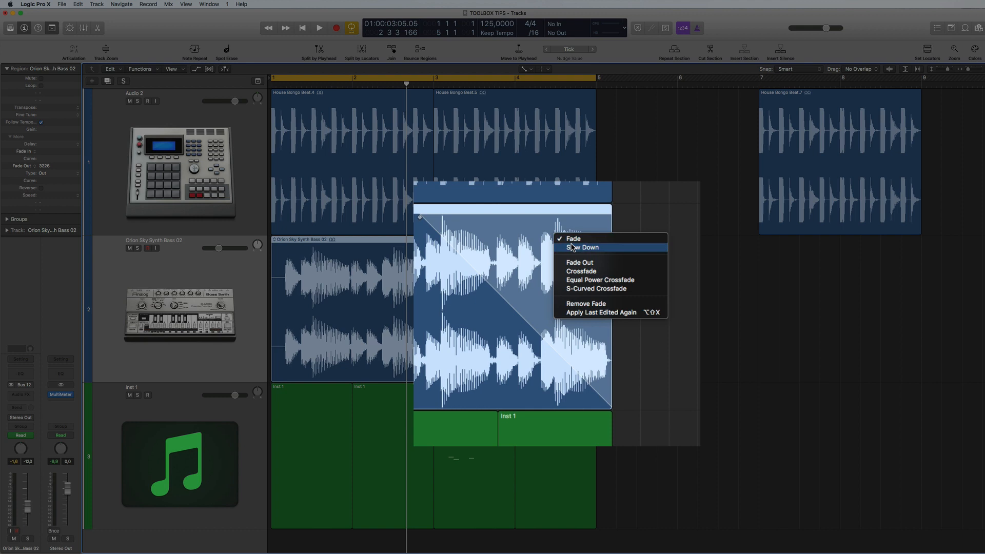
Step: Convert the bass fade-out to Slow Down and bend its curve shape
{"action": "left_click", "coordinate": [580, 247]}
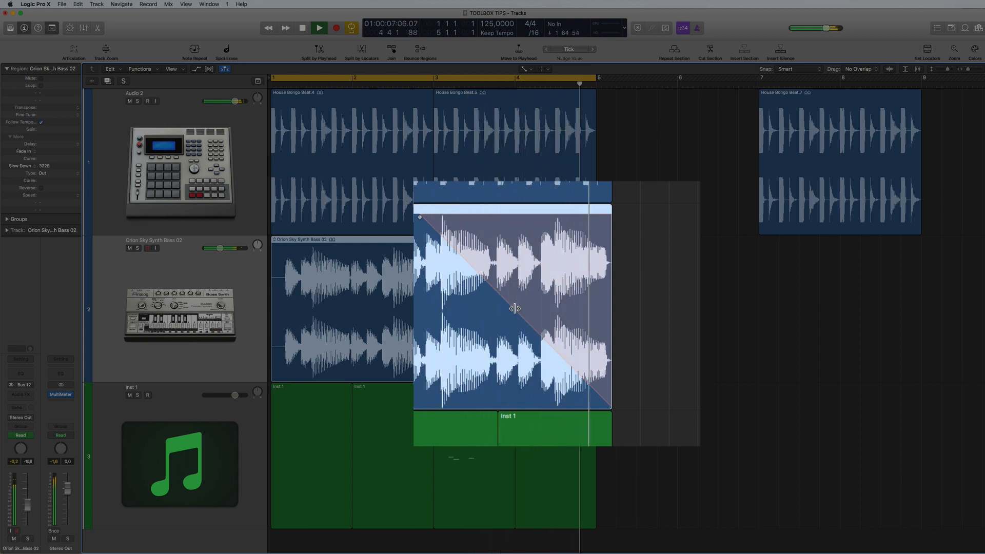
{"action": "left_click_drag", "start_coordinate": [514, 308], "coordinate": [542, 289]}
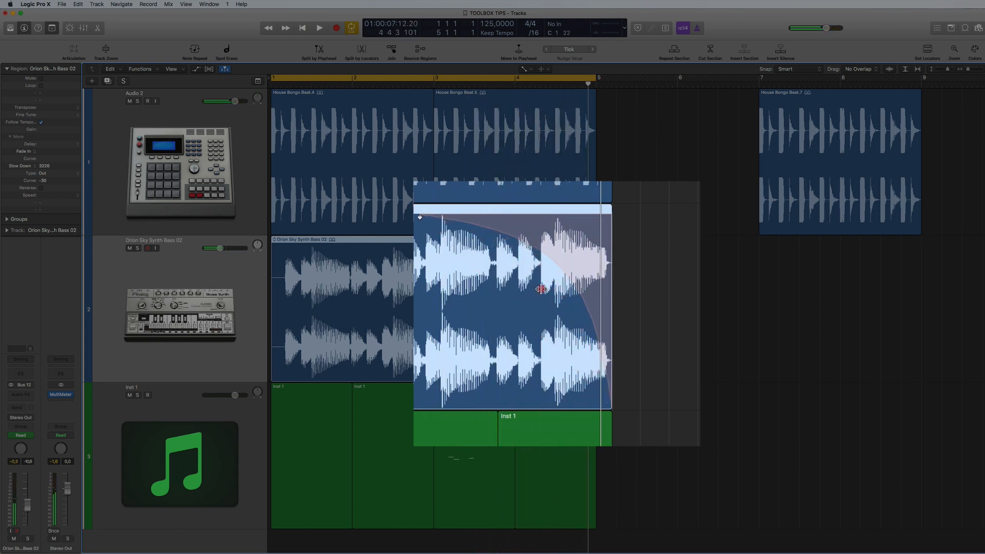
{"action": "left_click_drag", "start_coordinate": [542, 289], "coordinate": [518, 303]}
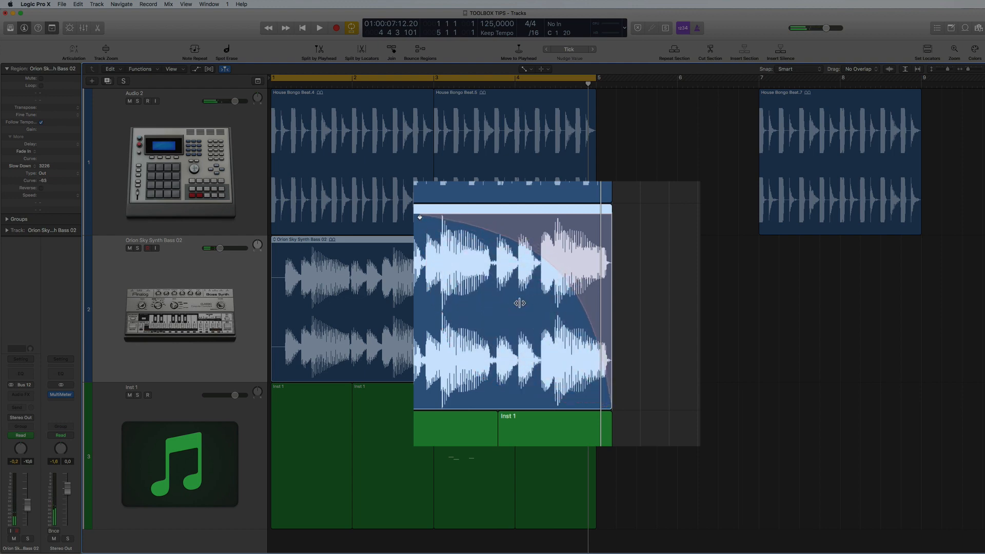
{"action": "left_click_drag", "start_coordinate": [518, 303], "coordinate": [547, 255]}
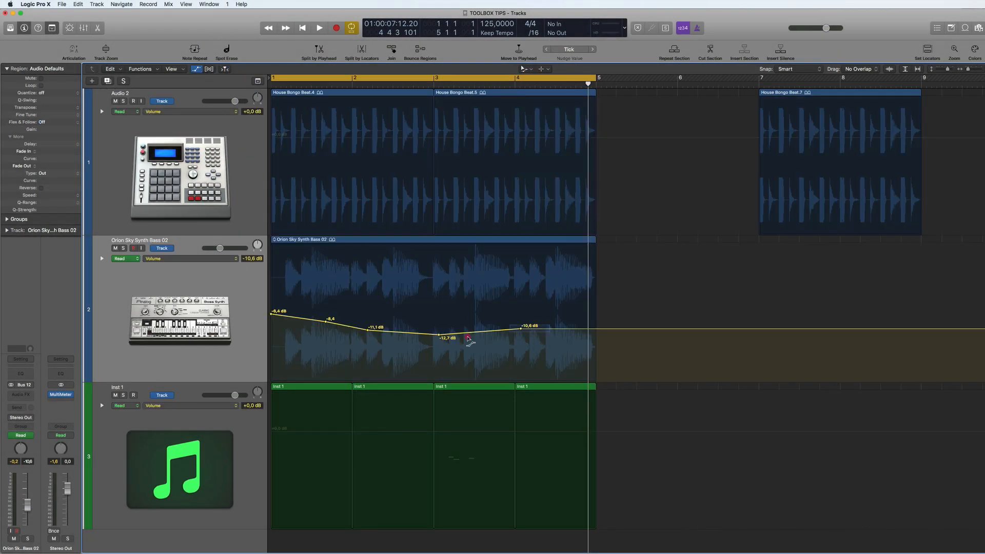
Step: Drag the bass volume automation points so the level dips to about -10.5 dB then rises
{"action": "left_click_drag", "start_coordinate": [446, 337], "coordinate": [441, 319]}
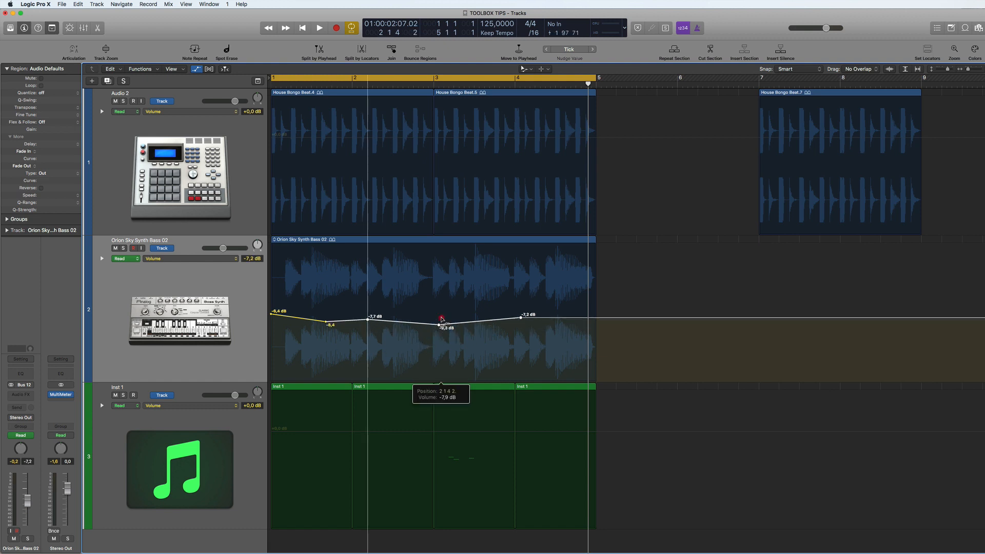
{"action": "left_click_drag", "start_coordinate": [441, 318], "coordinate": [440, 331]}
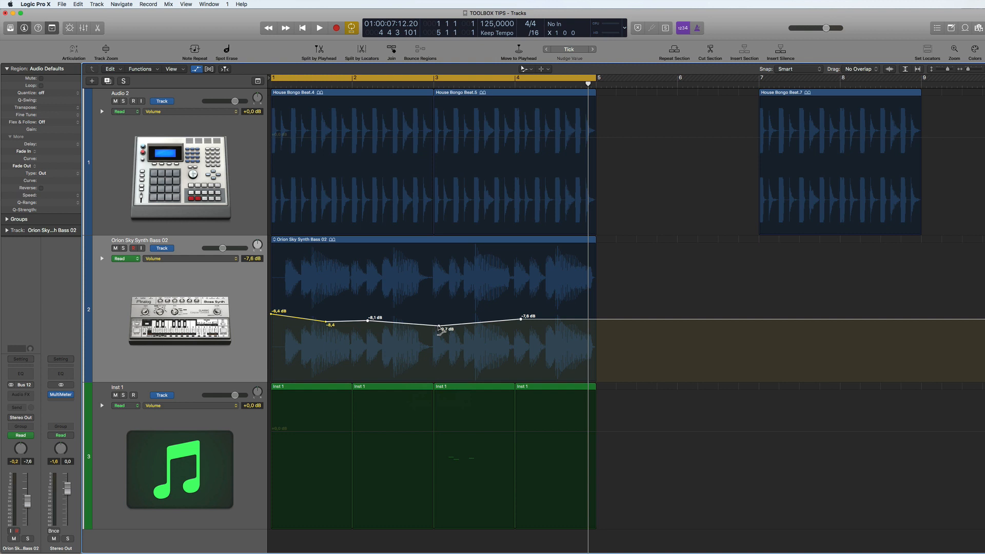
{"action": "left_click_drag", "start_coordinate": [527, 317], "coordinate": [519, 324]}
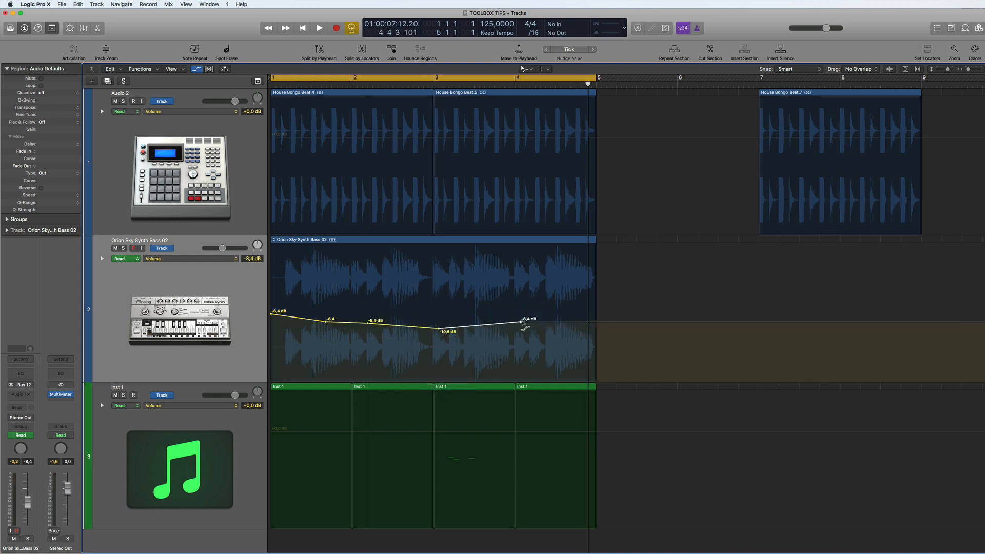
{"action": "left_click_drag", "start_coordinate": [521, 322], "coordinate": [521, 313]}
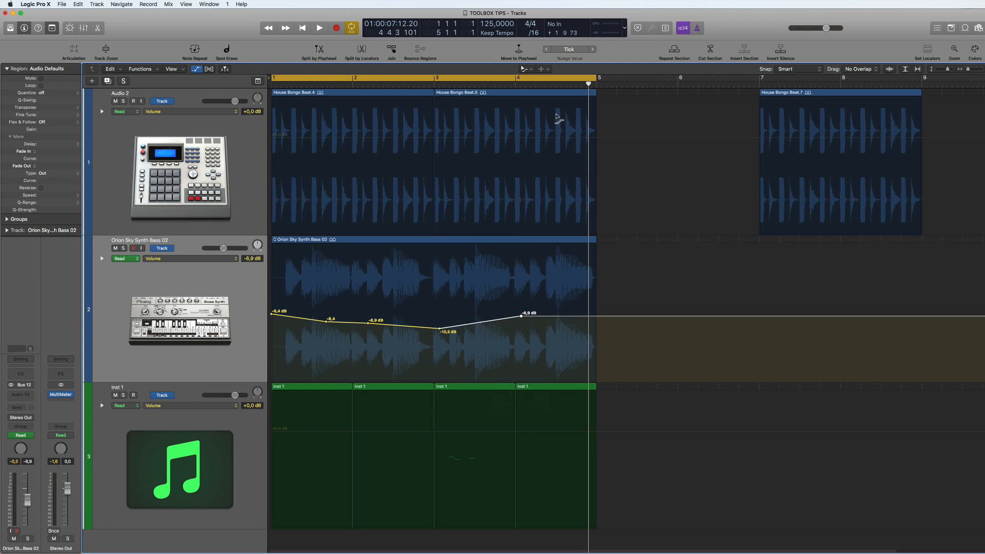
Step: Curve the rising bass volume automation segment with the Automation Curve tool
{"action": "left_click", "coordinate": [524, 69]}
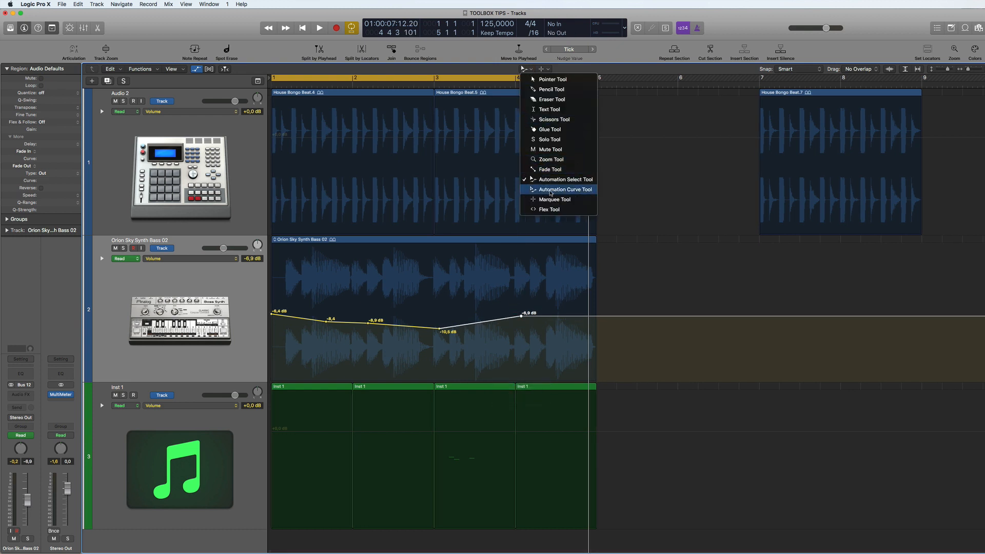
{"action": "left_click", "coordinate": [564, 189]}
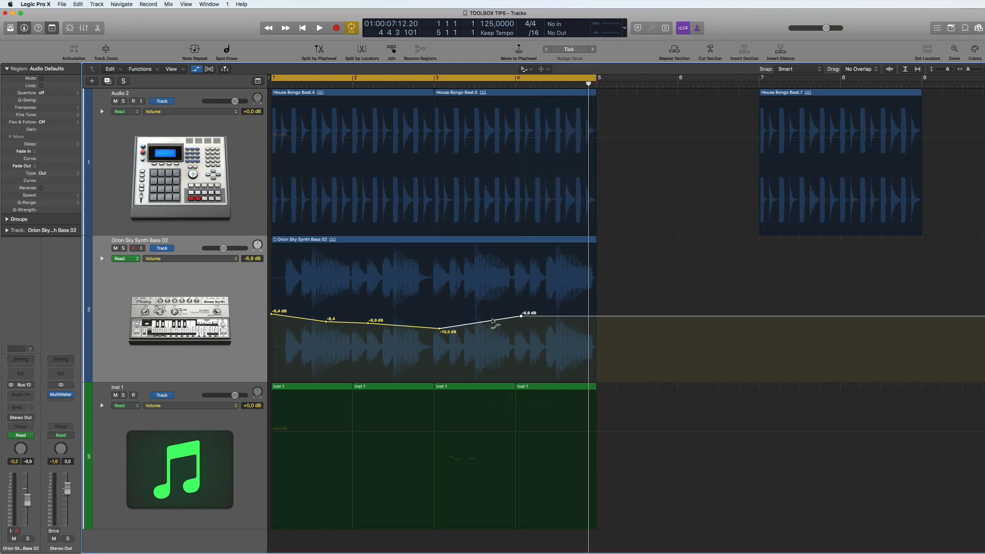
{"action": "left_click_drag", "start_coordinate": [494, 321], "coordinate": [476, 328]}
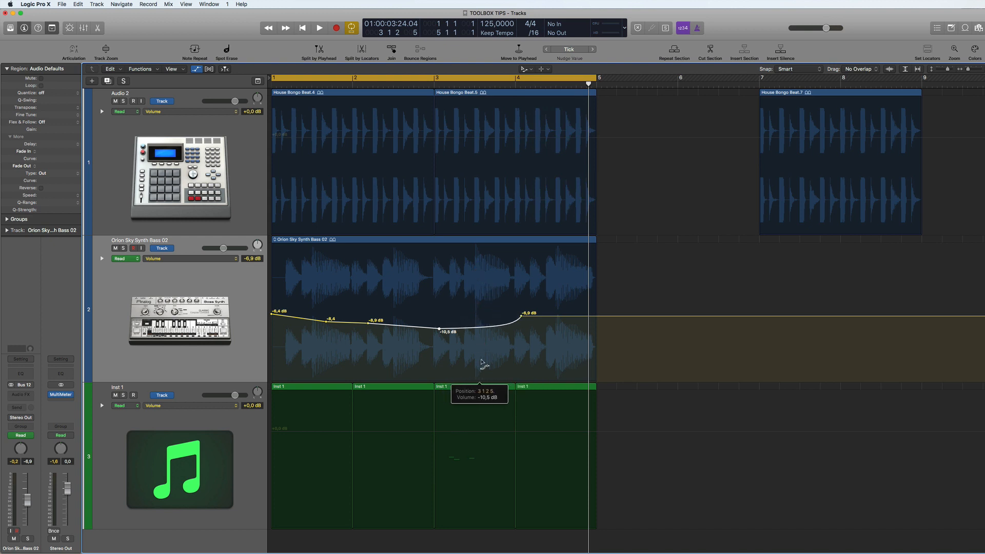
{"action": "left_click_drag", "start_coordinate": [438, 329], "coordinate": [368, 323]}
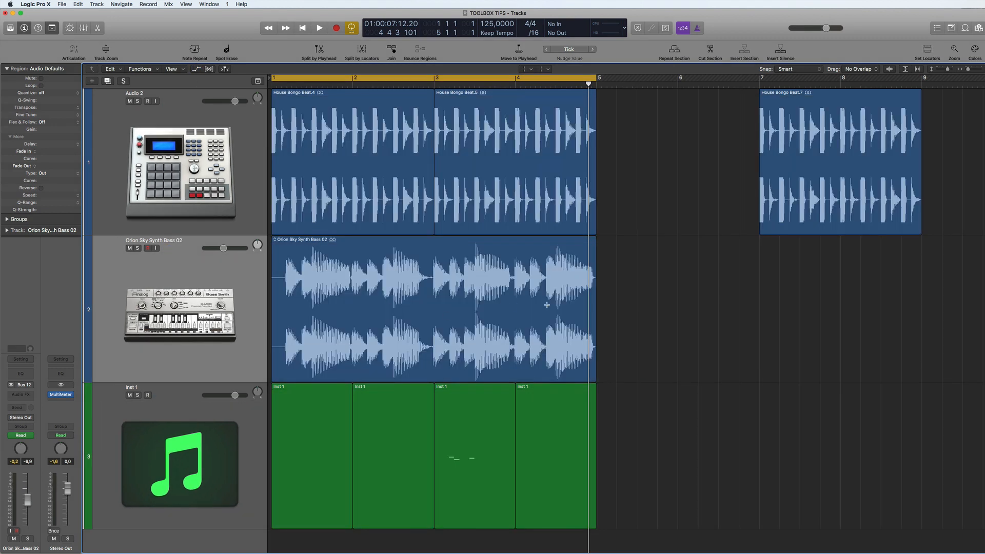
{"action": "mouse_move", "coordinate": [512, 309]}
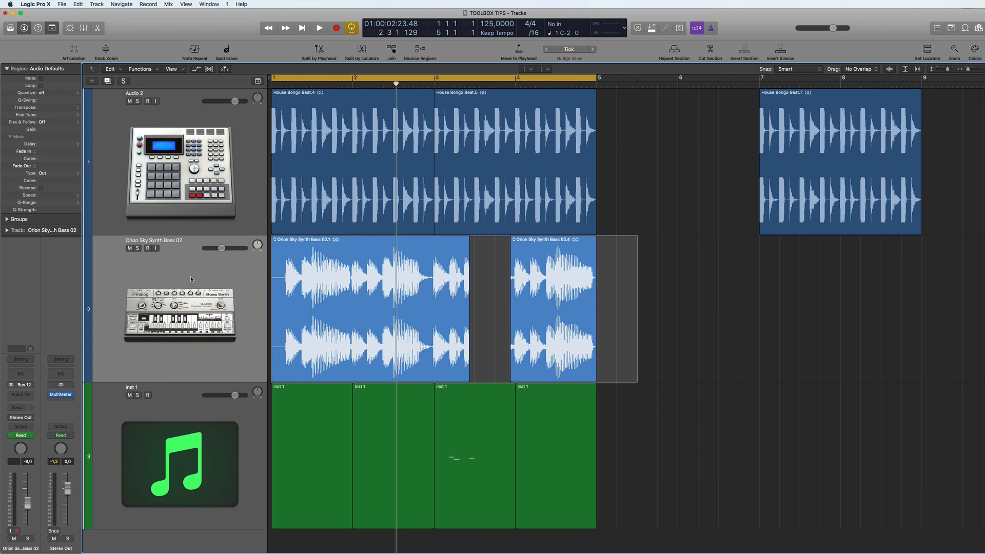
Step: Copy the two split bass pieces and paste them at bar 7, undoing a misplaced paste
{"action": "key", "text": "cmd+r"}
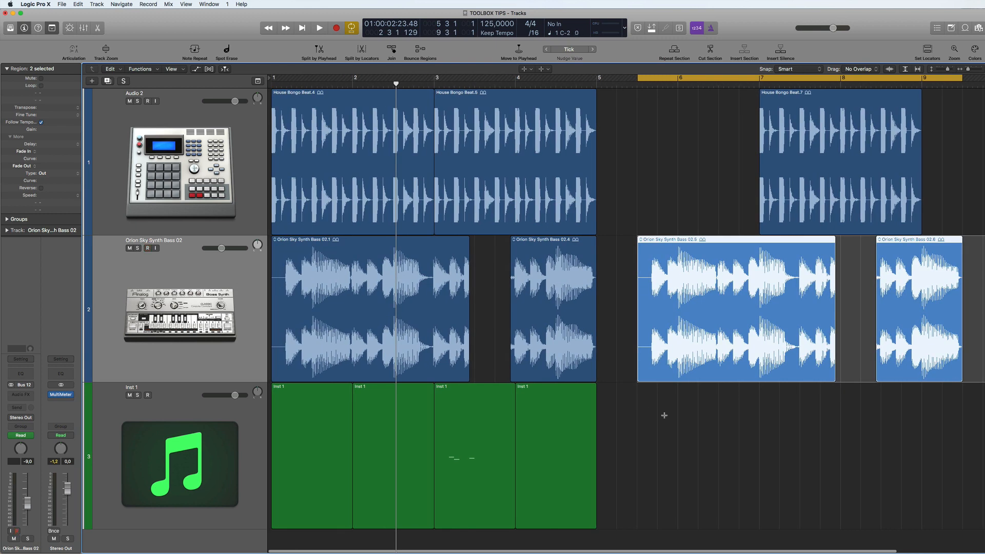
{"action": "key", "text": "cmd+z"}
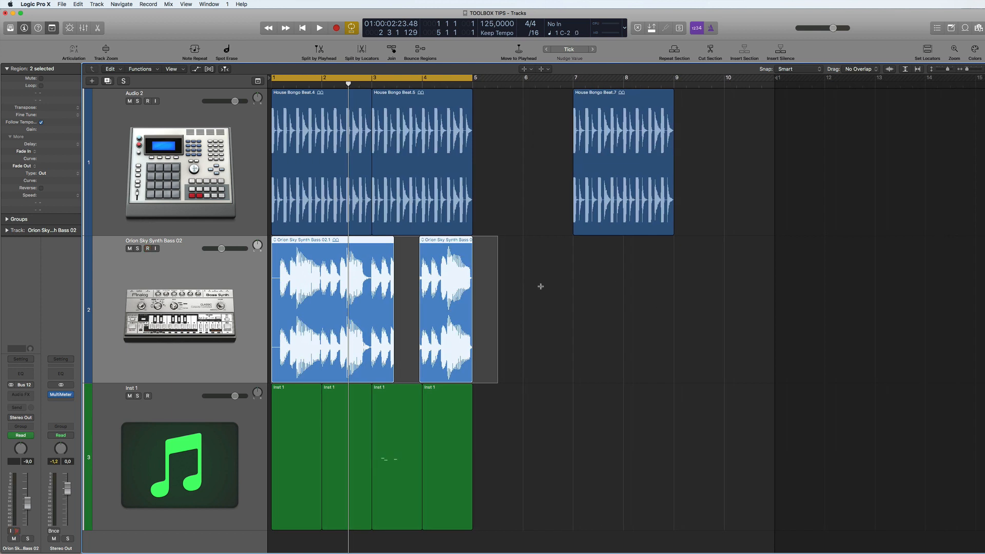
{"action": "mouse_move", "coordinate": [575, 280]}
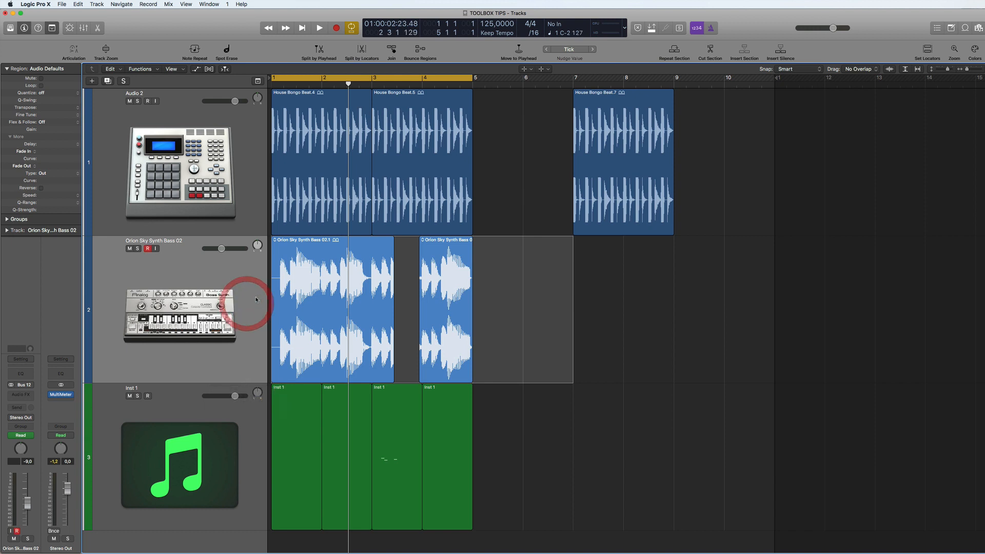
{"action": "key", "text": "cmd+r"}
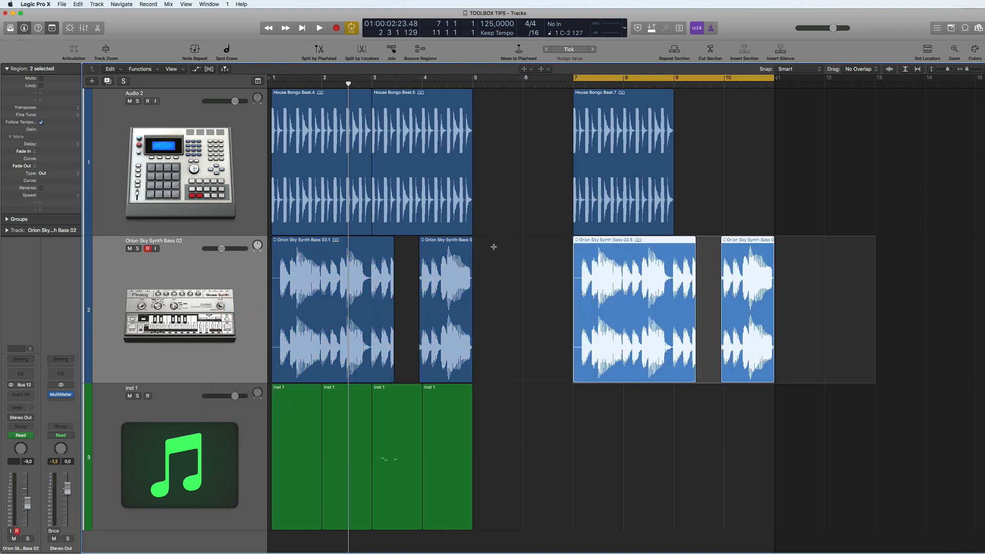
{"action": "mouse_move", "coordinate": [569, 418]}
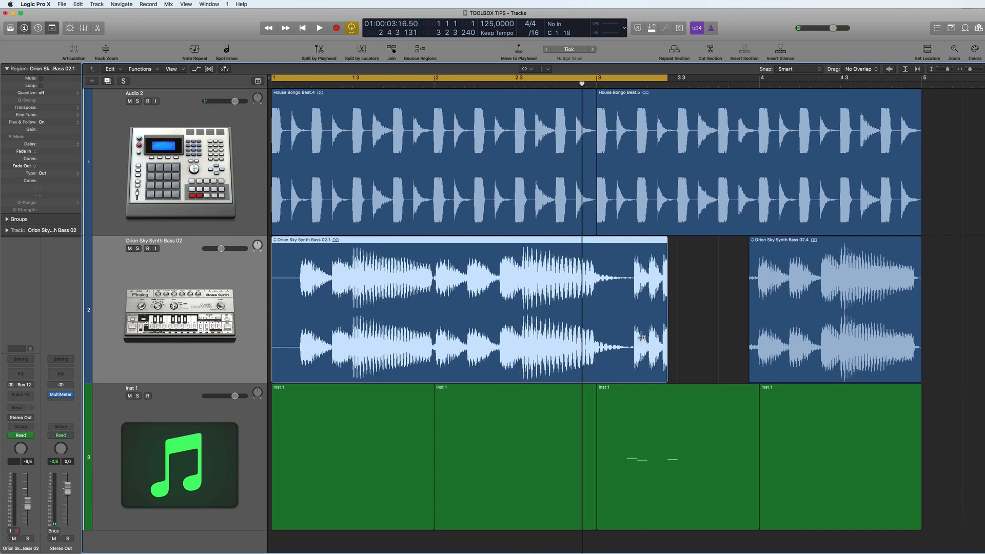
Step: Undo the last edit to the split bass regions with Cmd+Z
{"action": "key", "text": "cmd+z"}
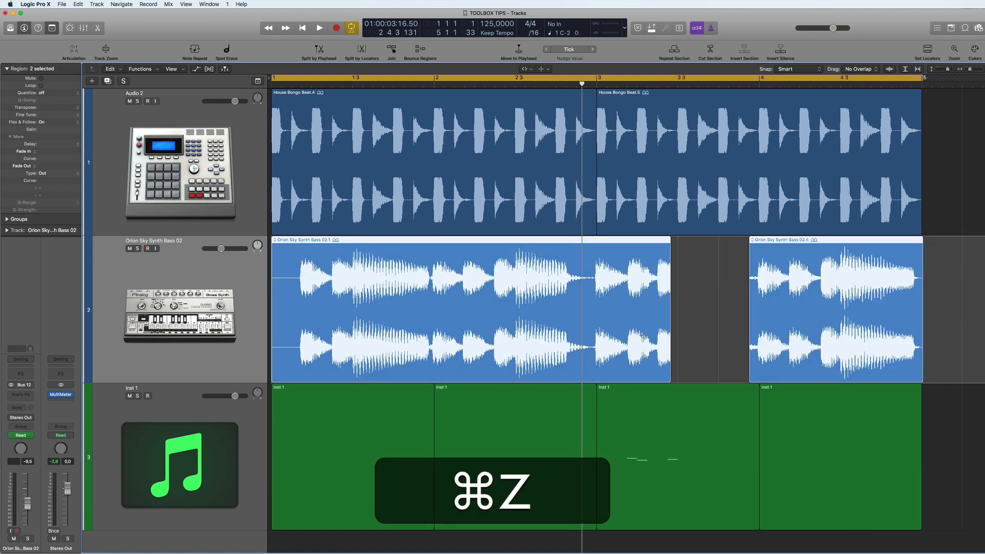
{"action": "left_click", "coordinate": [546, 70]}
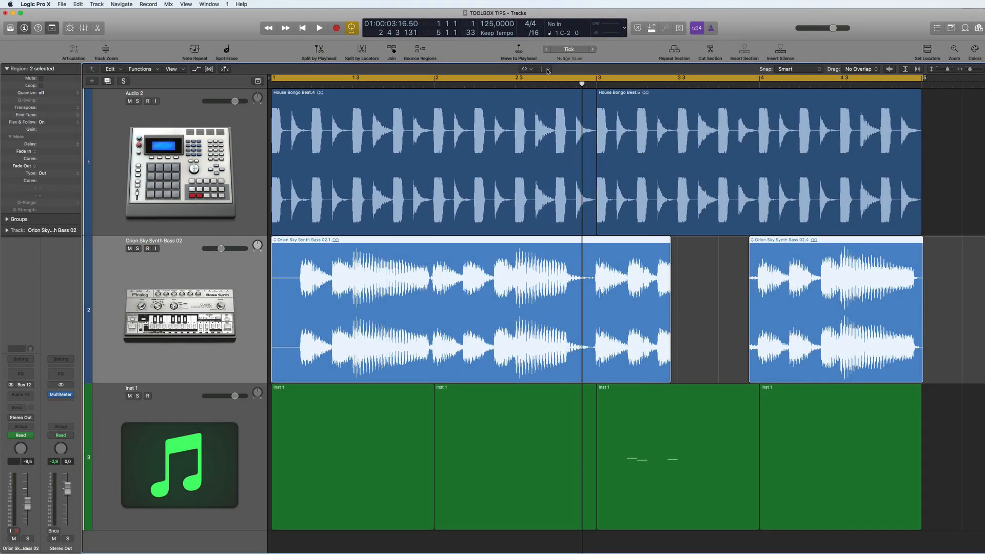
Step: Choose the Pointer tool from the Tools menu as the default editing tool
{"action": "left_click", "coordinate": [546, 68]}
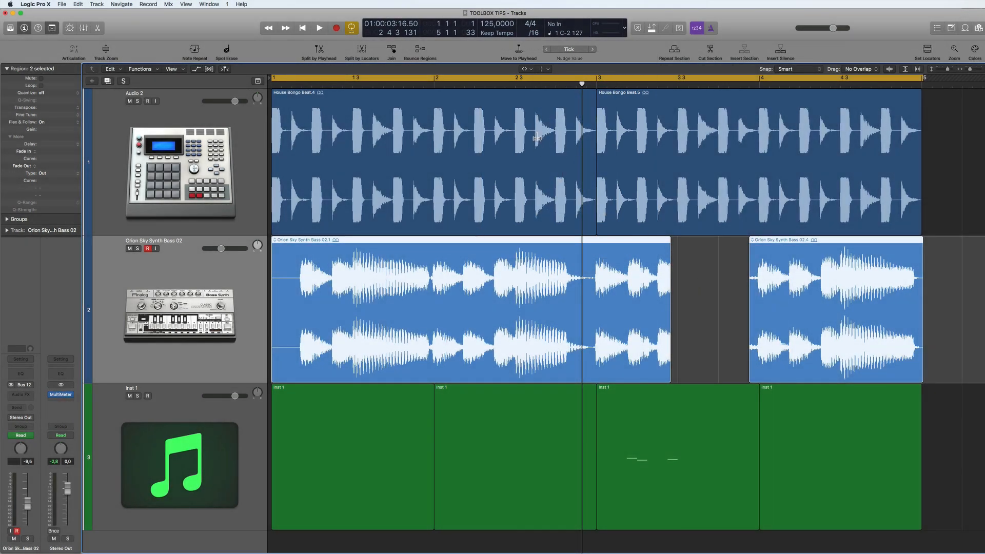
{"action": "left_click", "coordinate": [520, 69]}
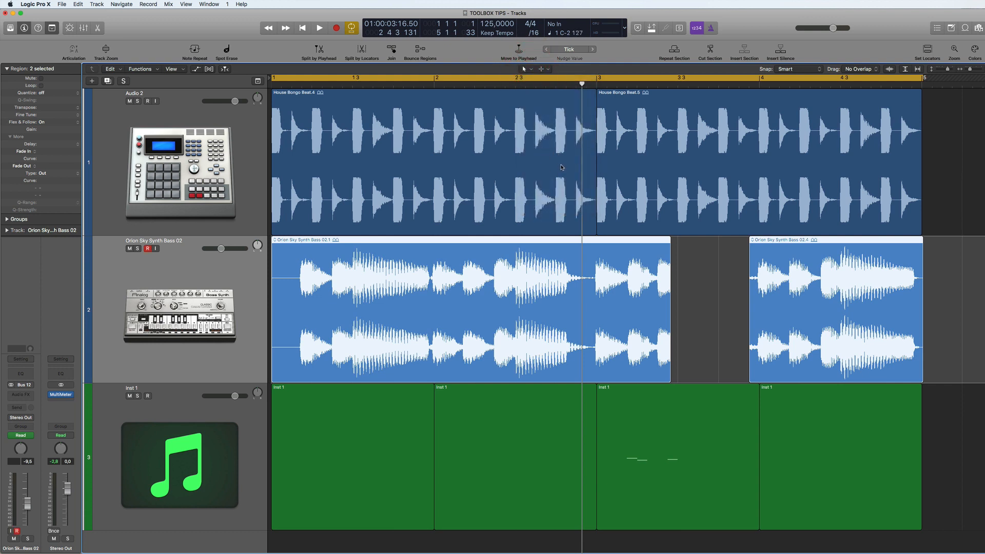
{"action": "key", "text": "cmd"}
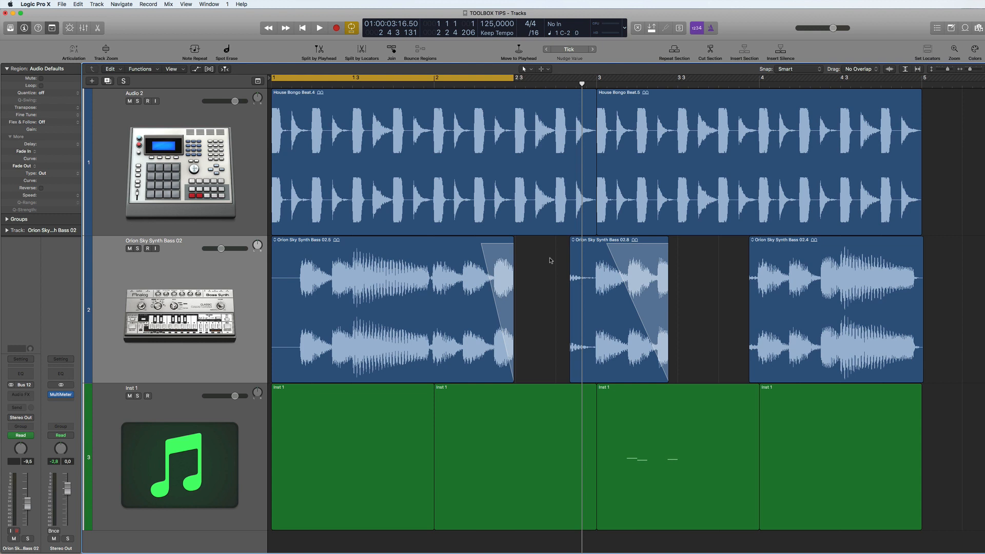
Step: Select in the track header area of the bass track
{"action": "left_click", "coordinate": [147, 248]}
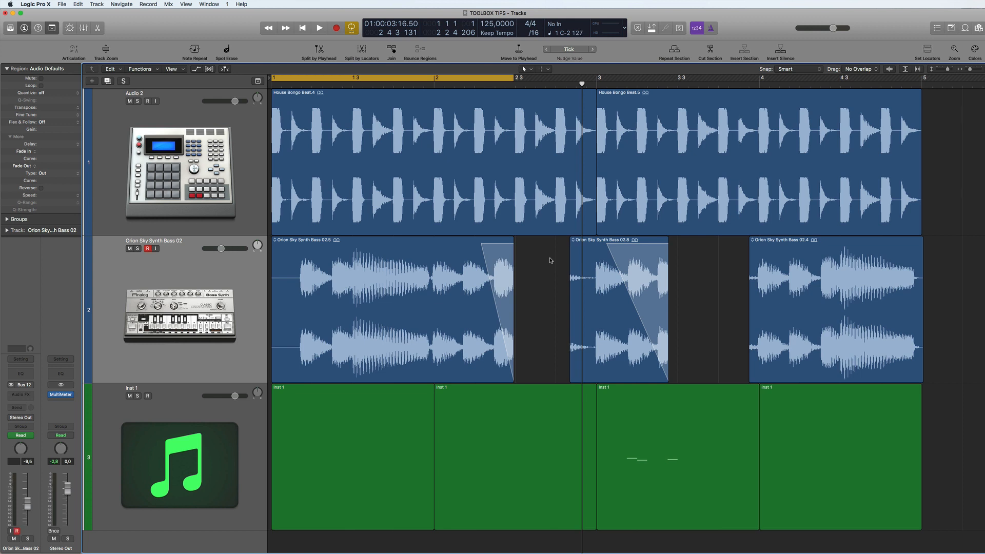
{"action": "mouse_move", "coordinate": [533, 279]}
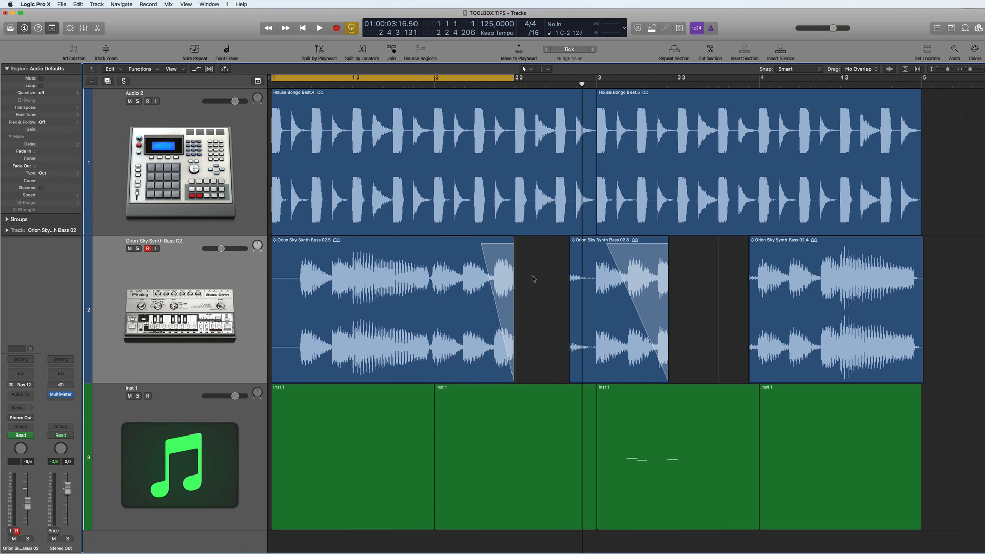